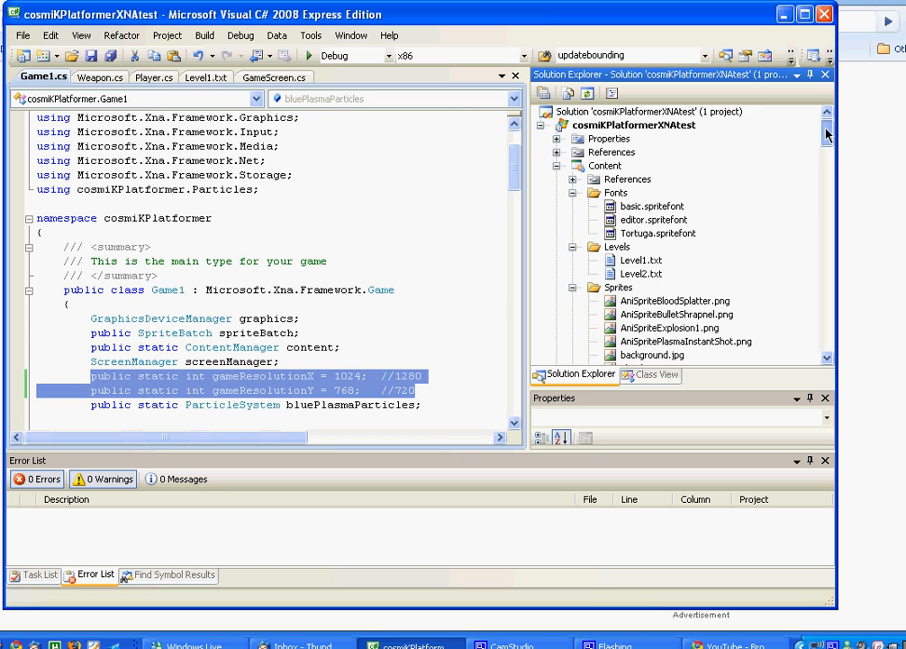
# Scroll through the Solution Explorer file tree, then run the game with Start Debugging
pyautogui.scroll(-3)
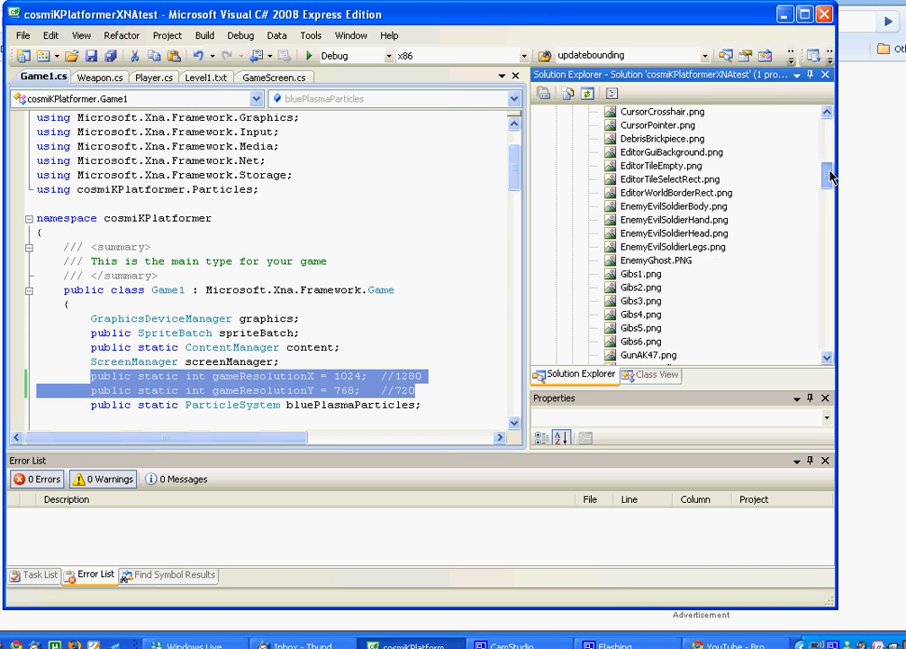
pyautogui.scroll(-3)
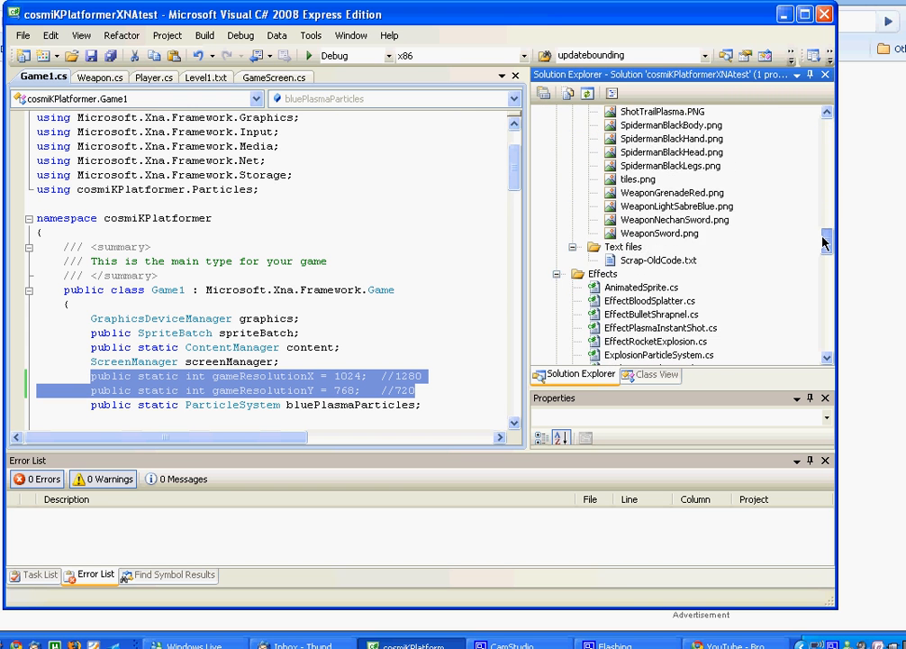
pyautogui.scroll(-3)
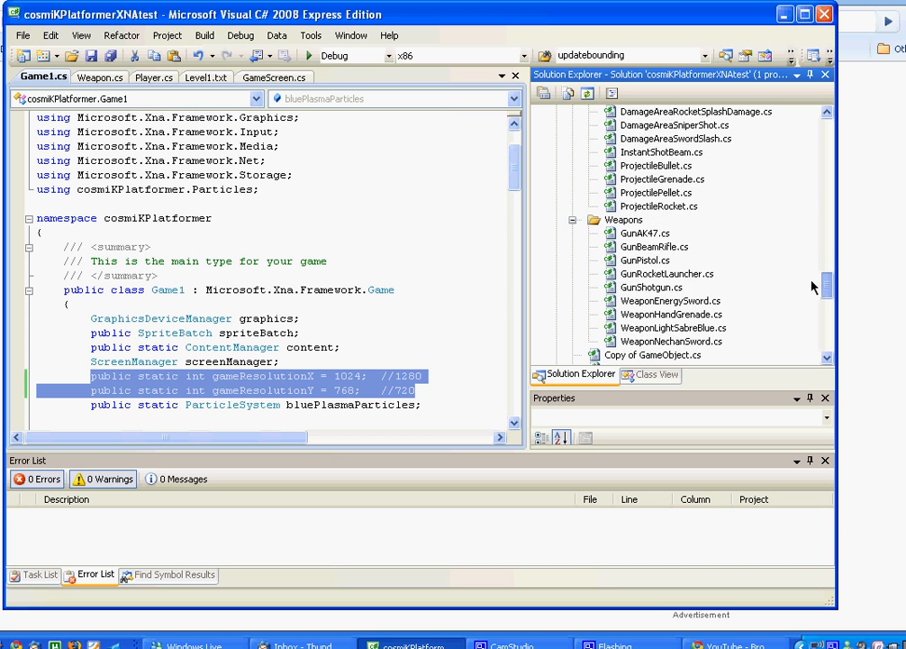
pyautogui.scroll(-3)
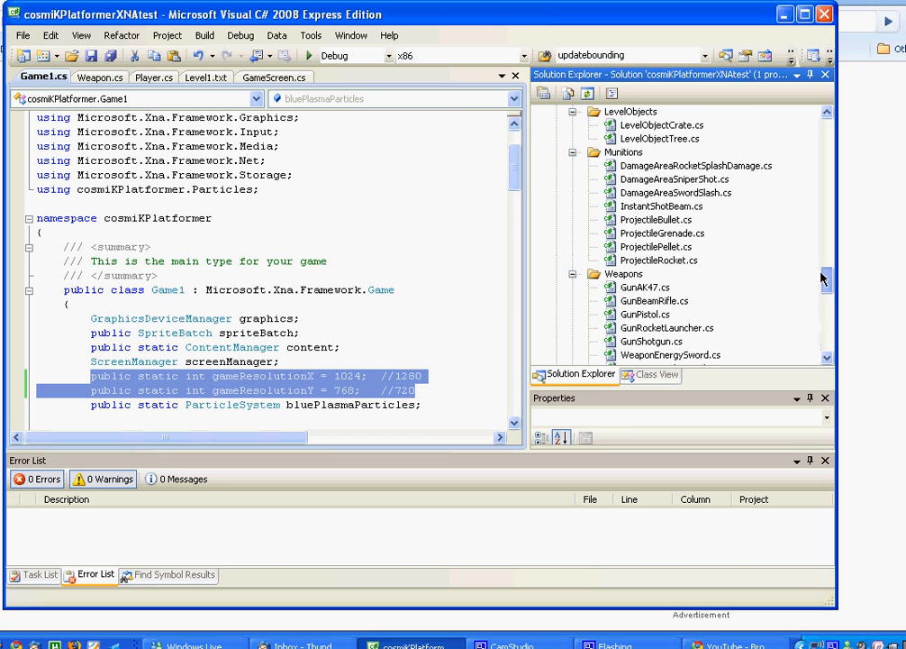
pyautogui.click(339, 377)
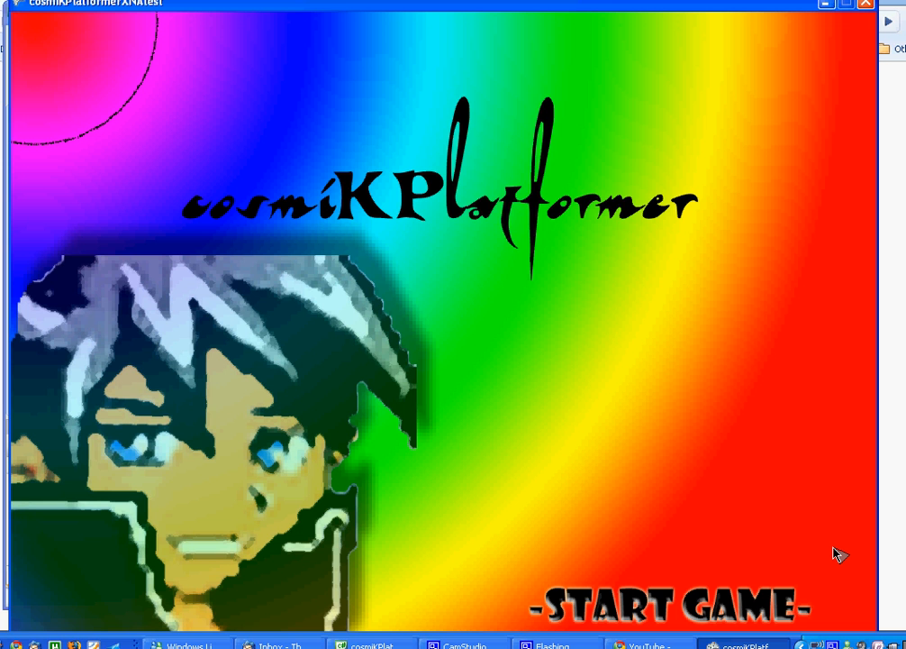
# Choose START GAME on the title screen to reach the main menu
pyautogui.click(465, 643)
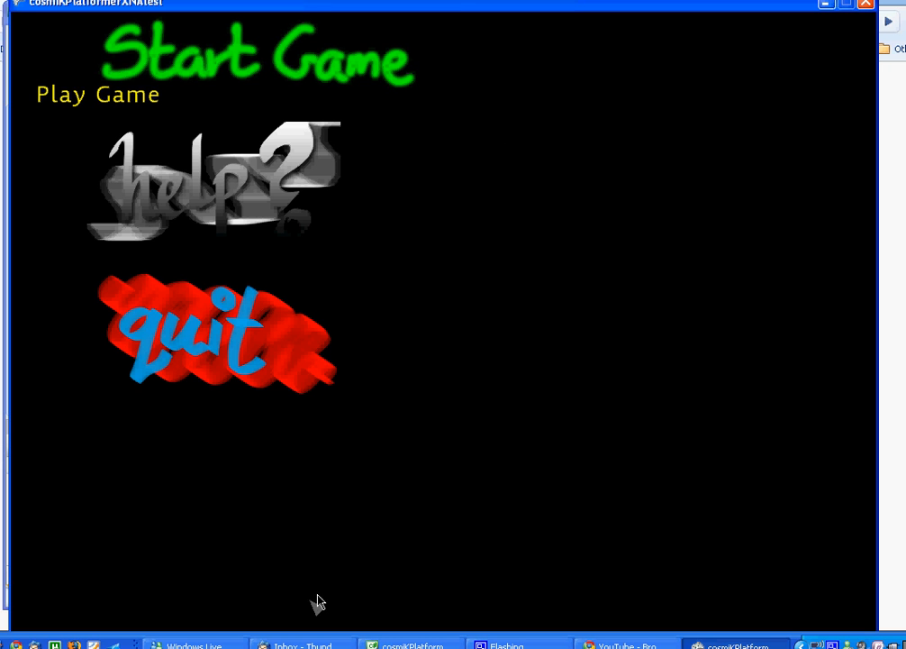
pyautogui.moveTo(367, 245)
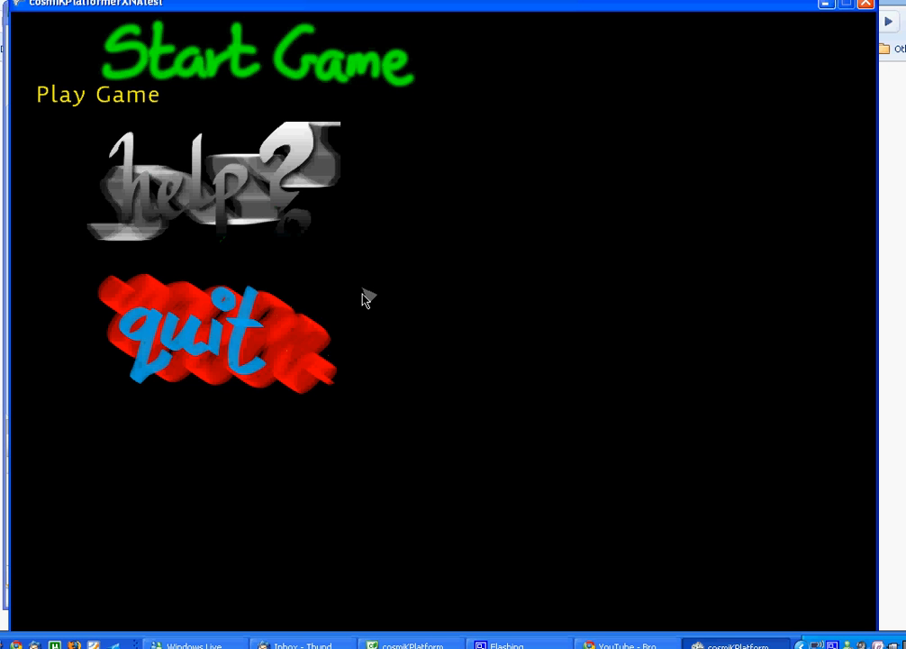
pyautogui.moveTo(299, 234)
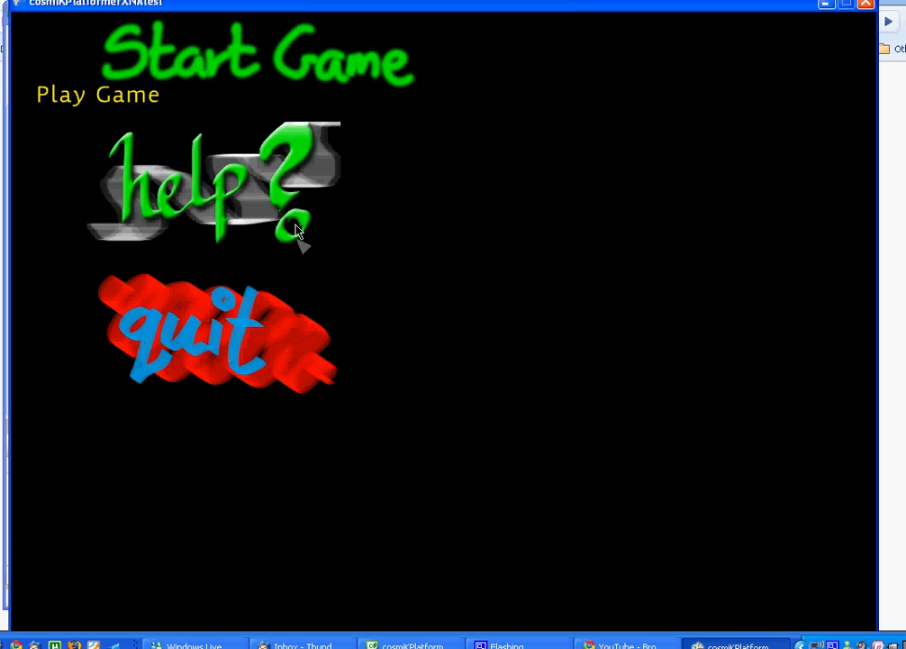
pyautogui.moveTo(351, 73)
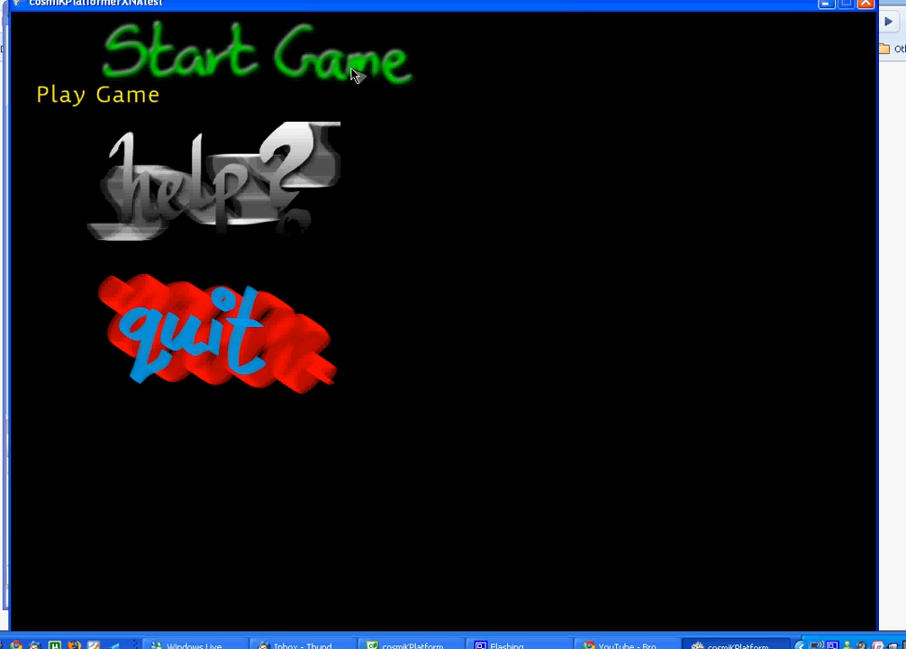
# Start the level and walk and jump the character onto the brick ledge
pyautogui.click(98, 94)
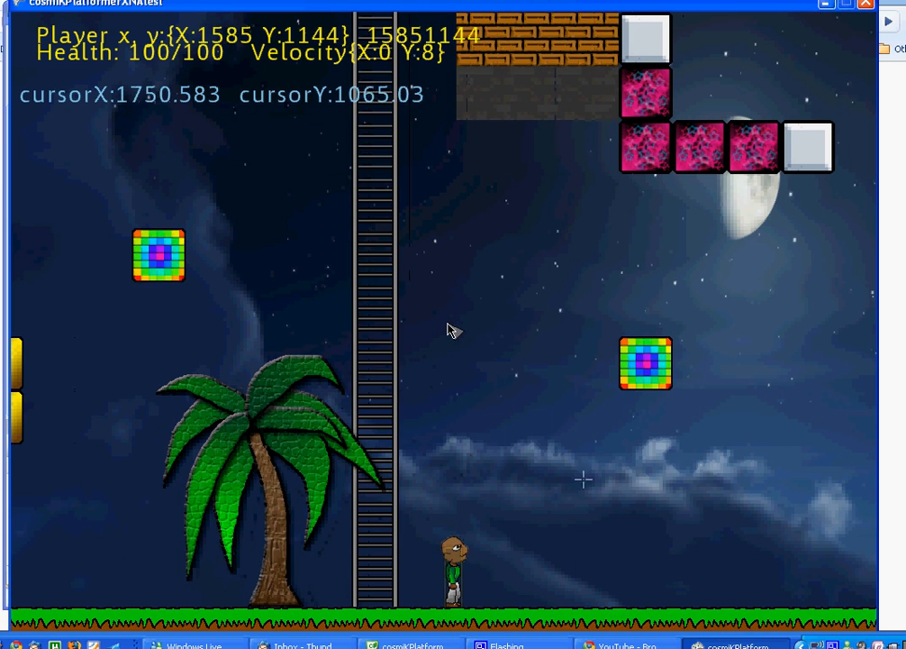
pyautogui.moveTo(642, 407)
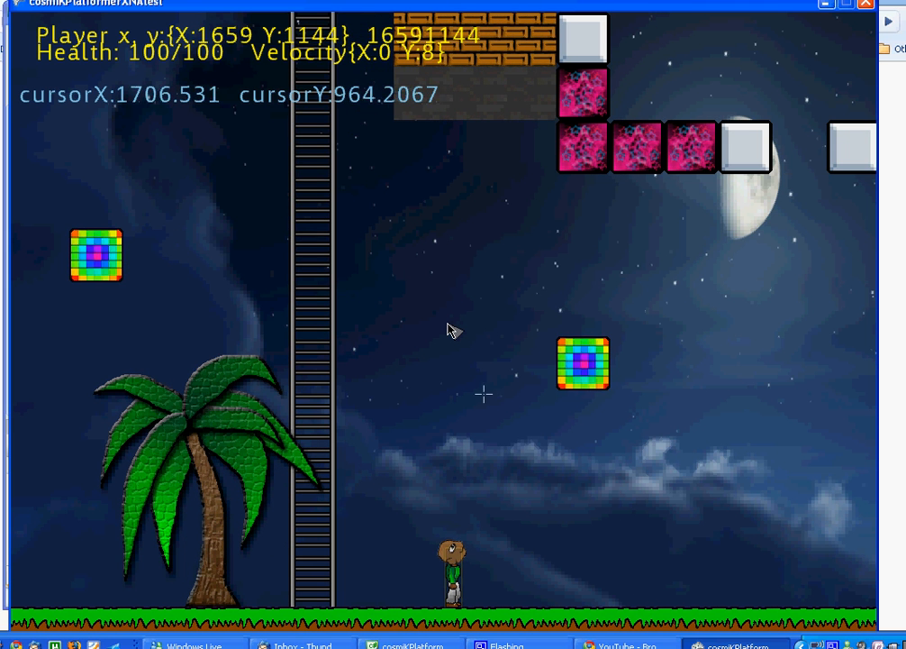
pyautogui.moveTo(40, 195)
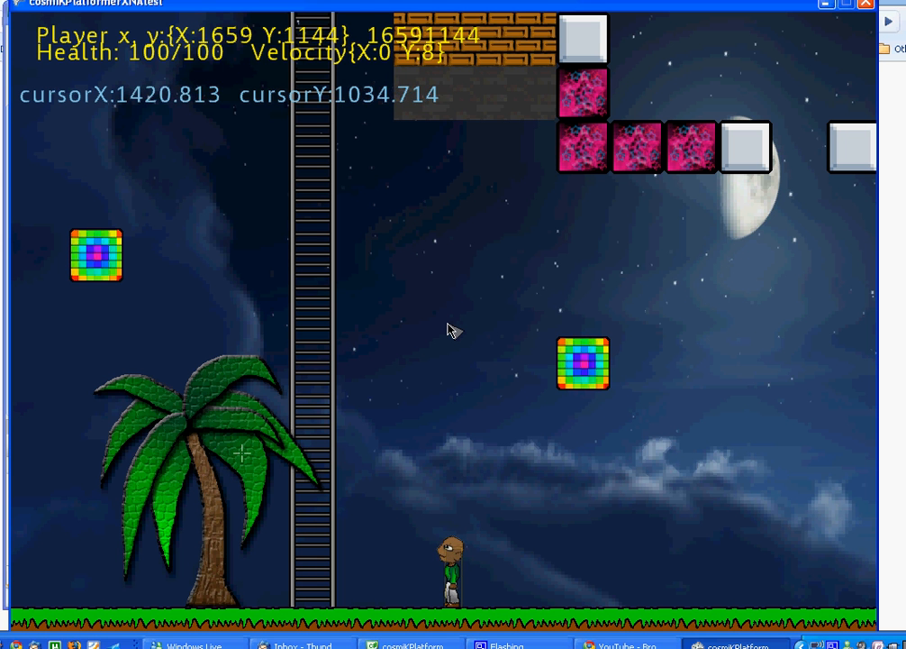
pyautogui.press('Left')
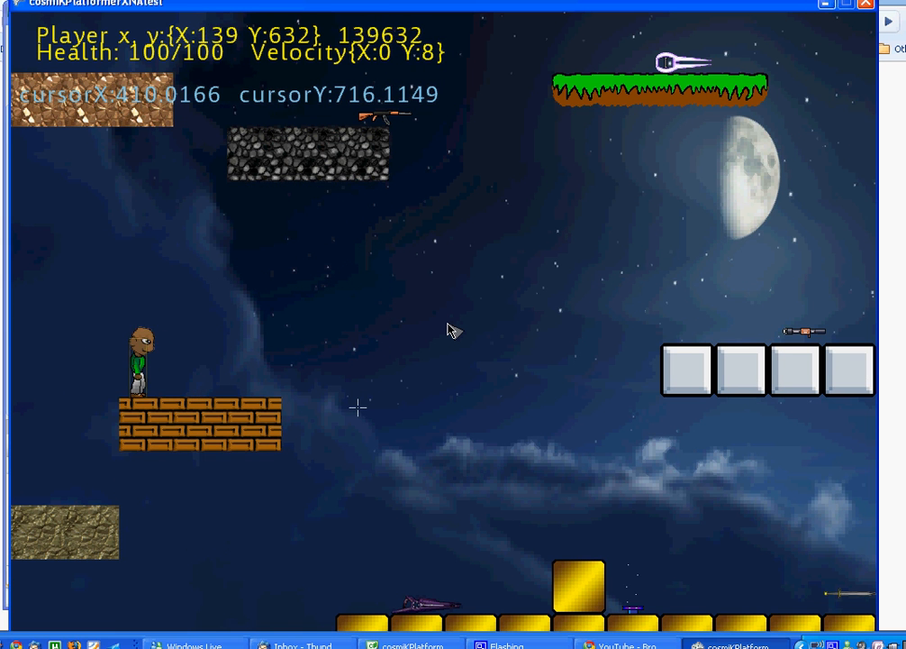
pyautogui.press('Right')
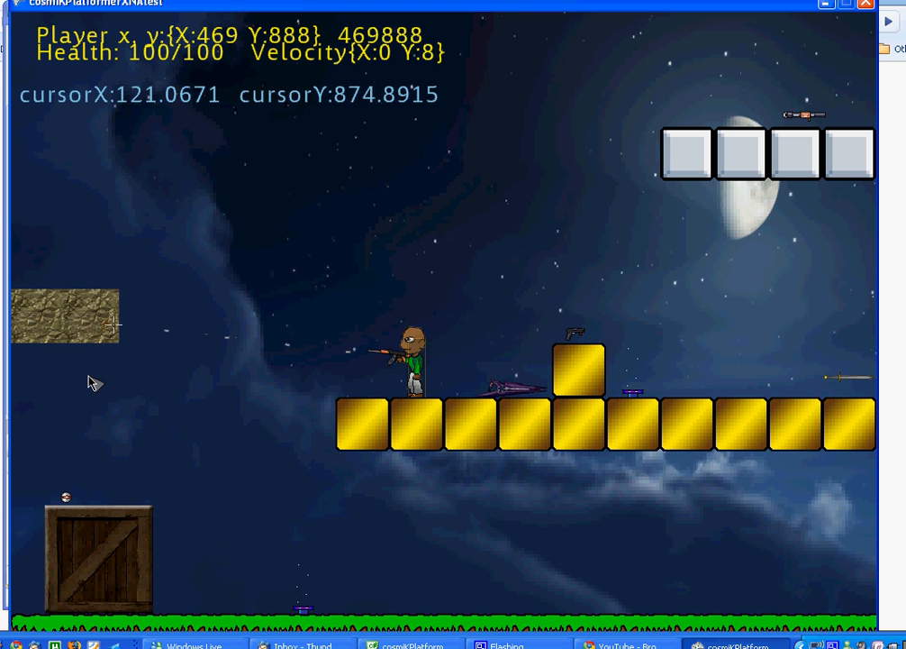
pyautogui.moveTo(175, 194)
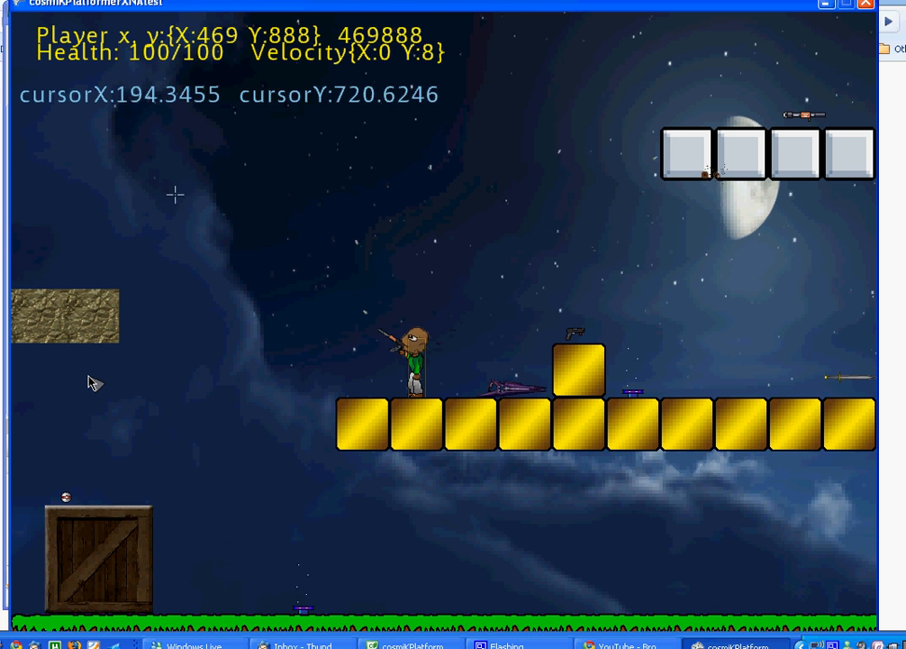
pyautogui.moveTo(802, 358)
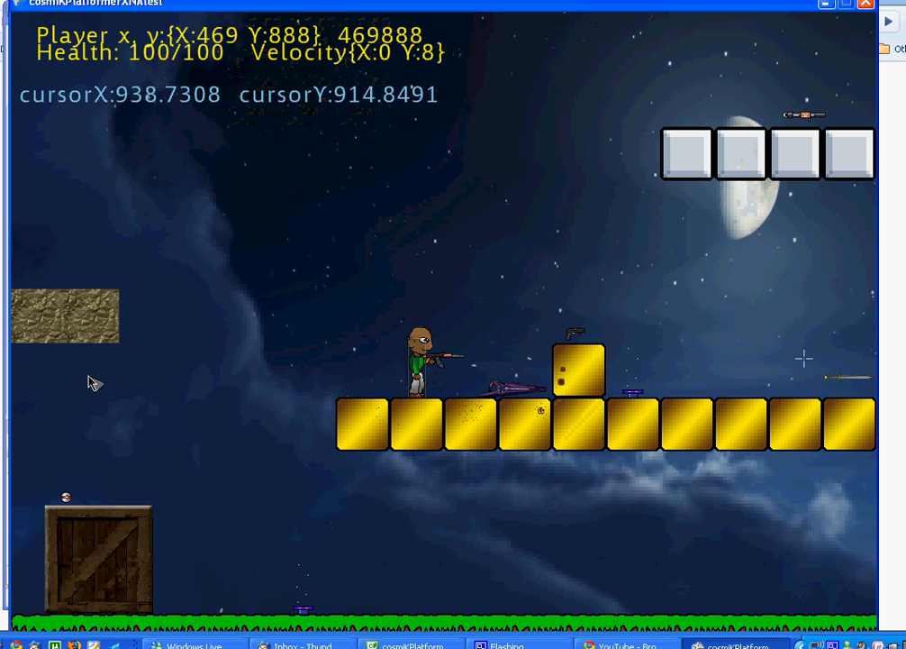
pyautogui.moveTo(292, 151)
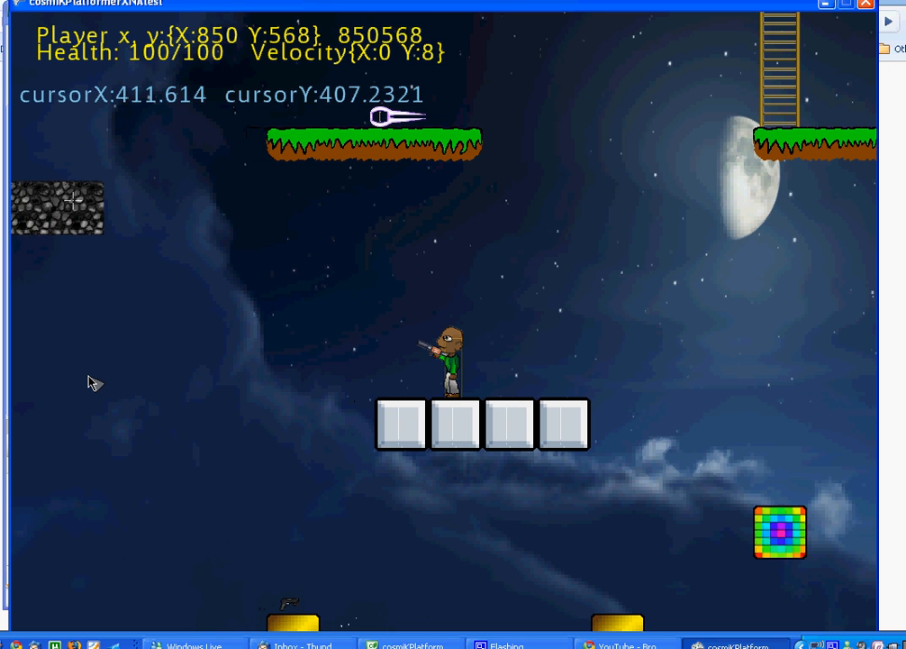
# Move and jump the character up to the grassy ledge between the ladders, minimising CamStudio along the way
pyautogui.press('Left')
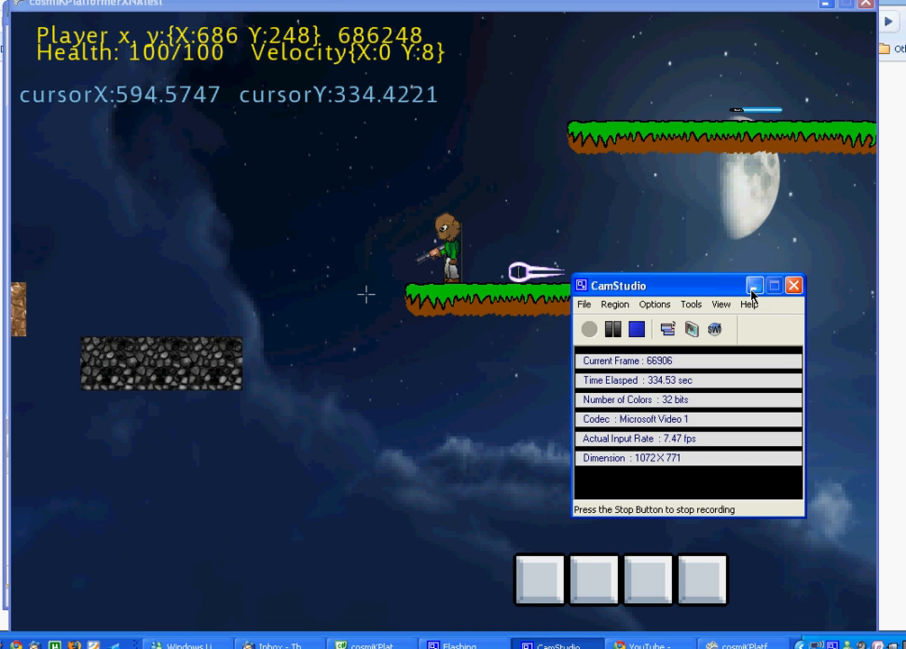
pyautogui.click(753, 284)
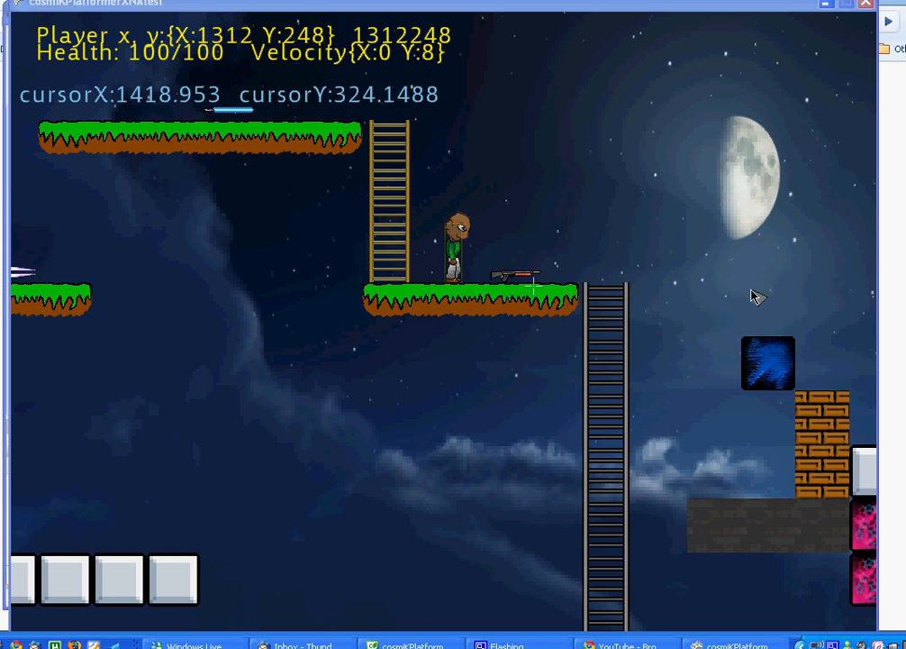
pyautogui.moveTo(540, 314)
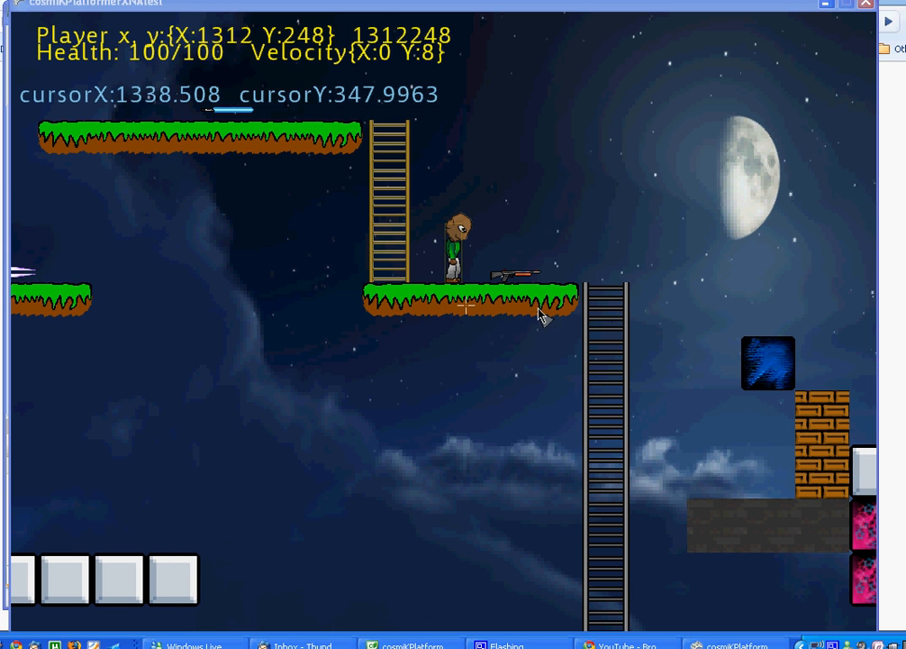
pyautogui.moveTo(505, 285)
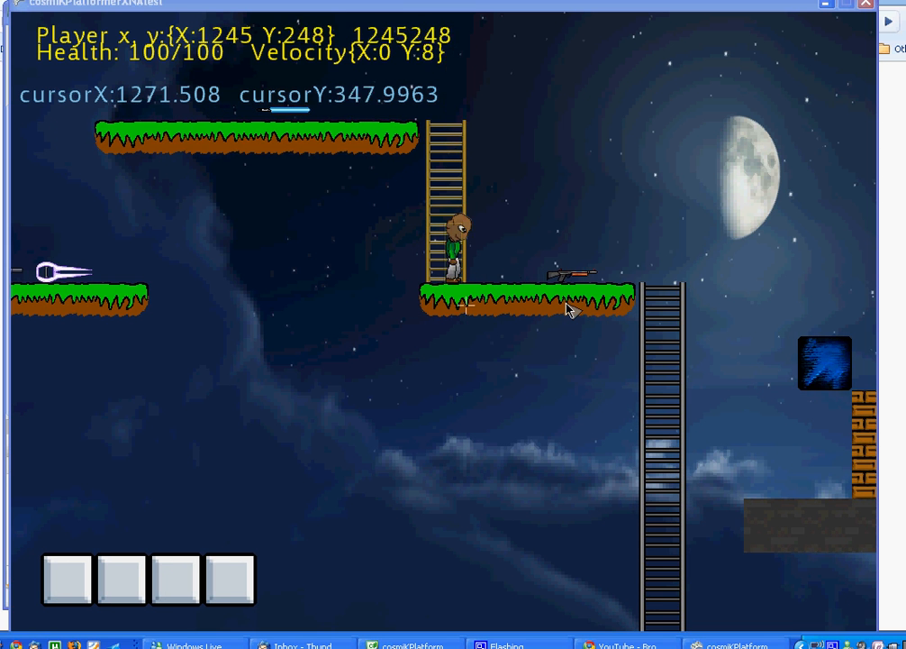
# Walk and jump the character from the ladder ledge toward the top grass platform
pyautogui.press('Left')
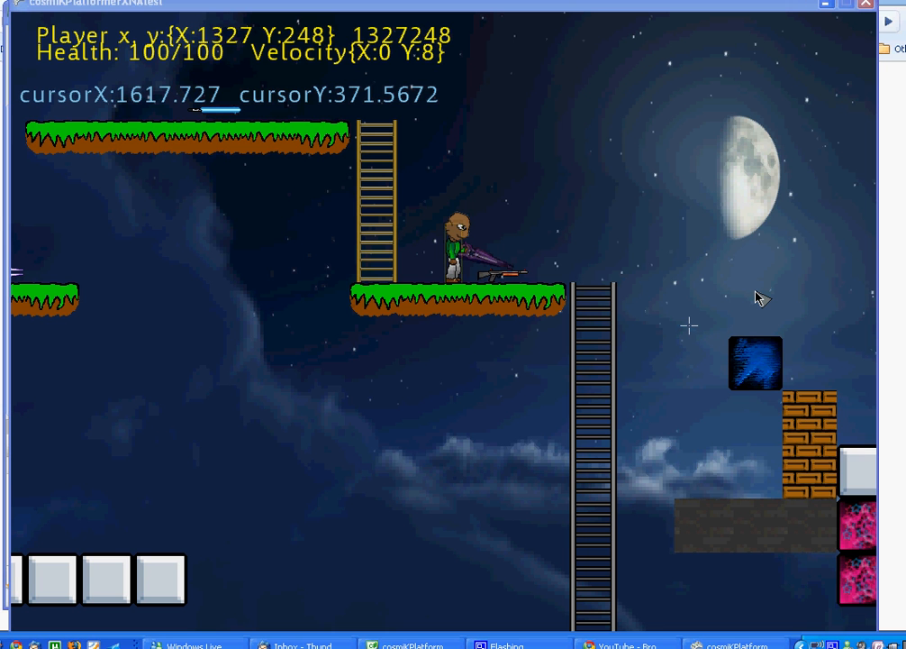
pyautogui.moveTo(736, 351)
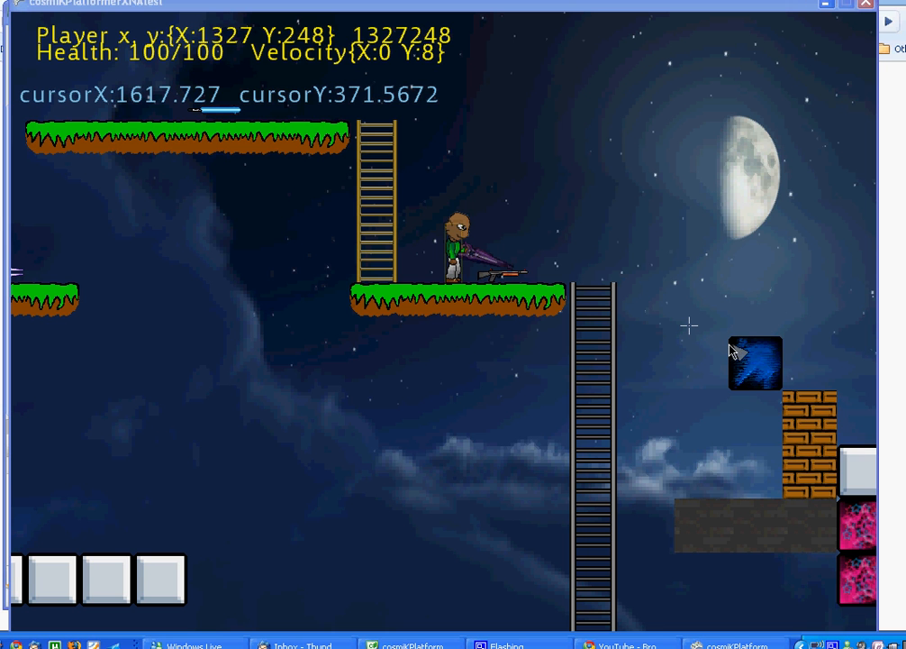
pyautogui.click(730, 340)
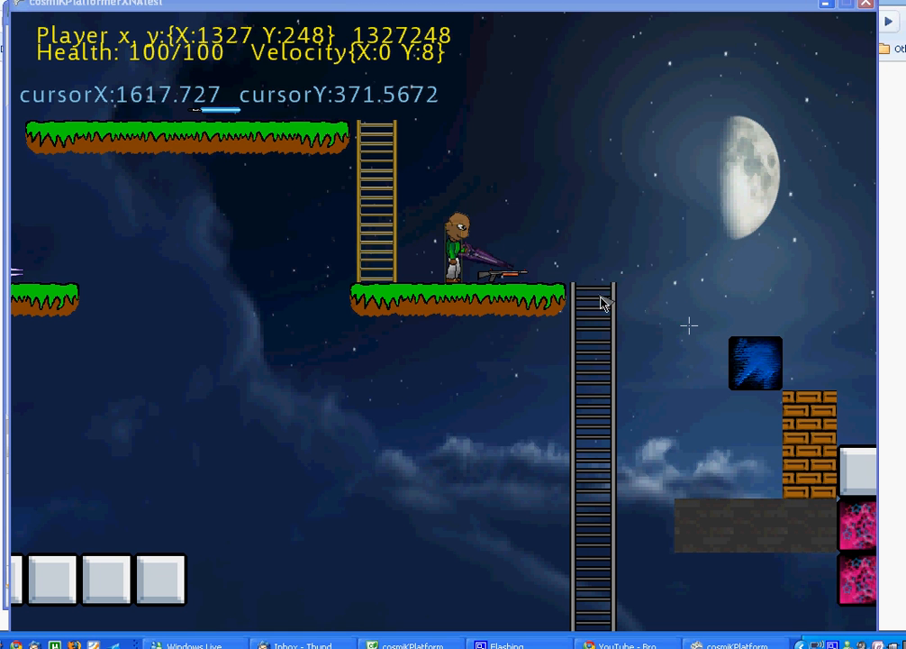
pyautogui.moveTo(637, 326)
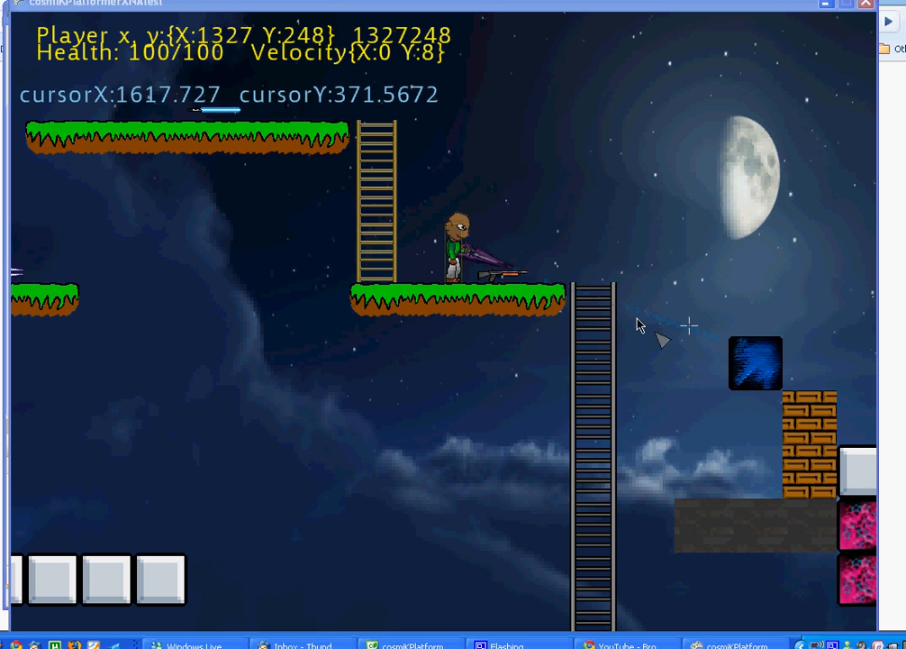
pyautogui.moveTo(731, 342)
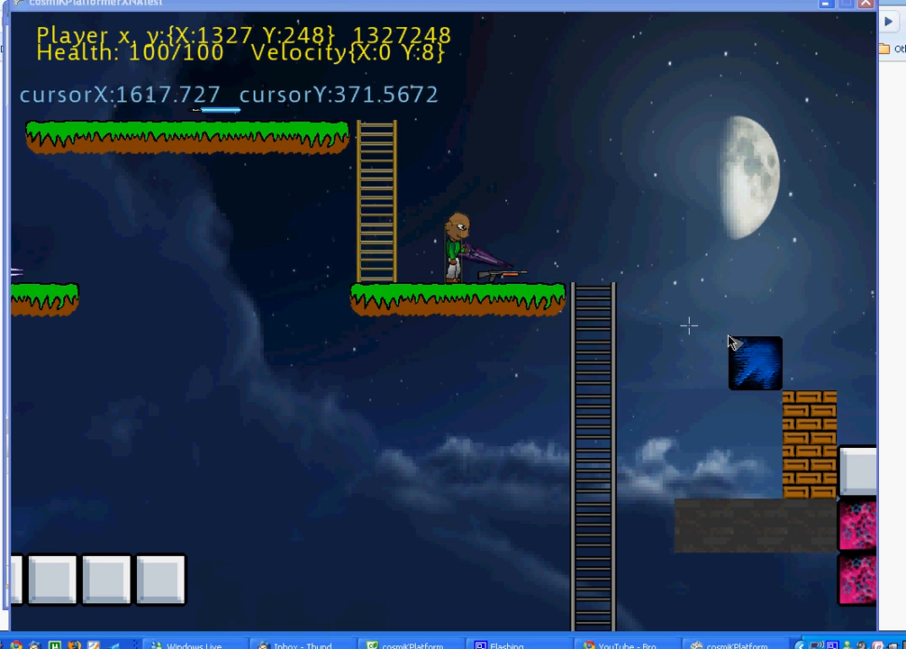
pyautogui.moveTo(737, 364)
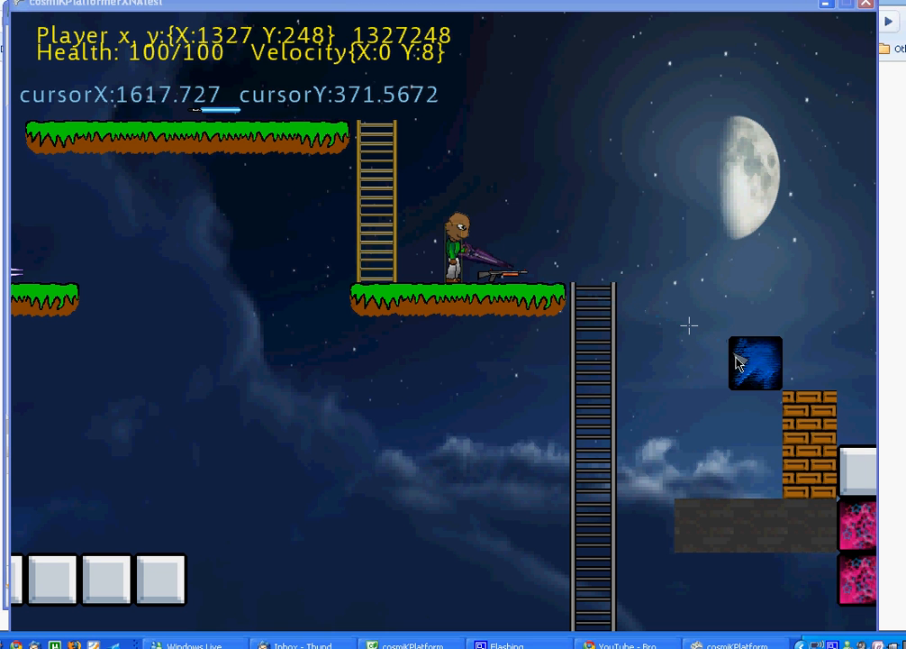
pyautogui.moveTo(732, 351)
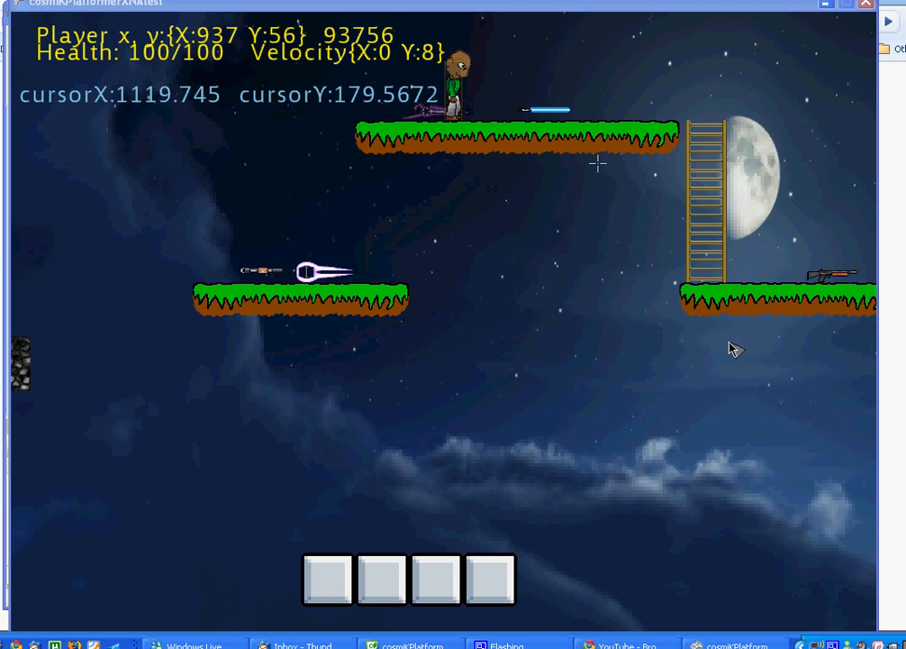
pyautogui.moveTo(283, 526)
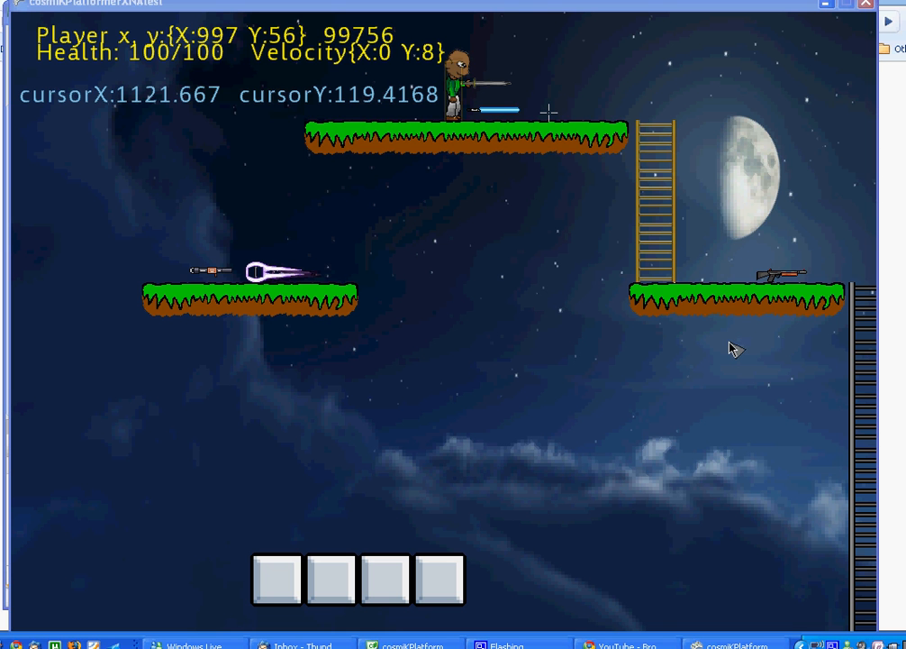
# Move the character down the level to the gold block row beside the crate
pyautogui.press('Left')
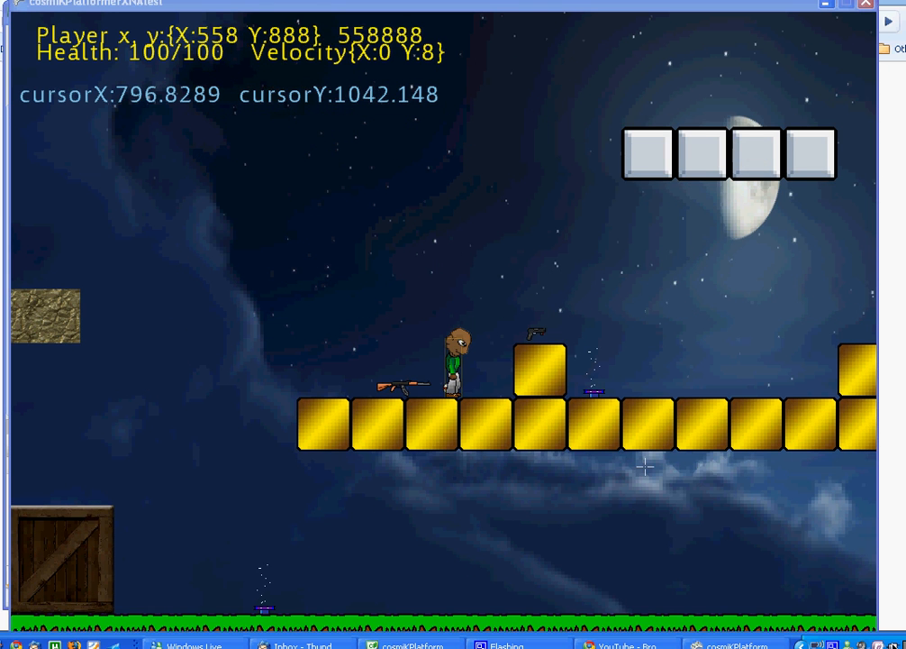
# Return to the title screen, start a new game and move the character across the gold blocks
pyautogui.click(553, 645)
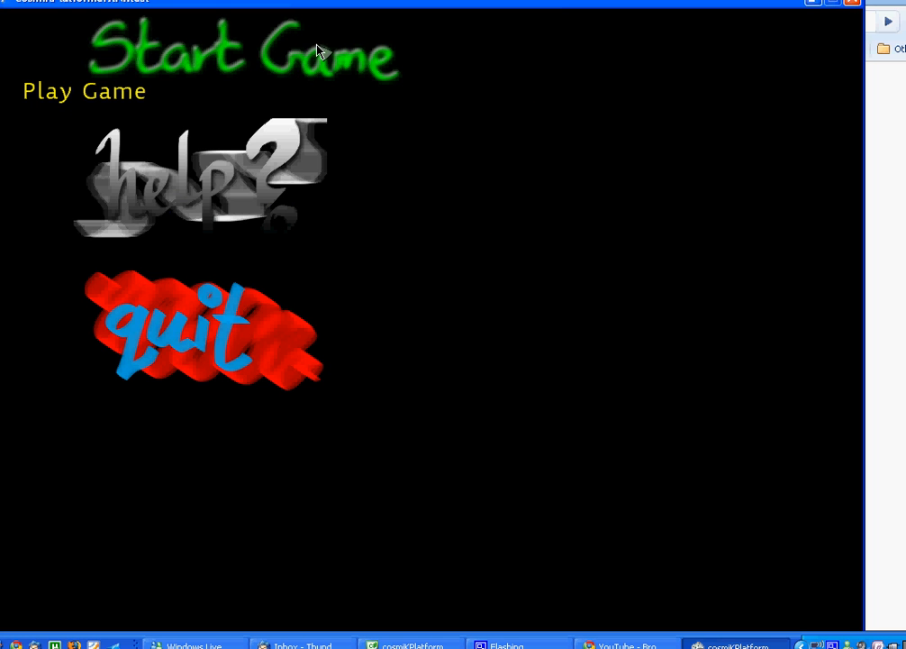
pyautogui.click(243, 51)
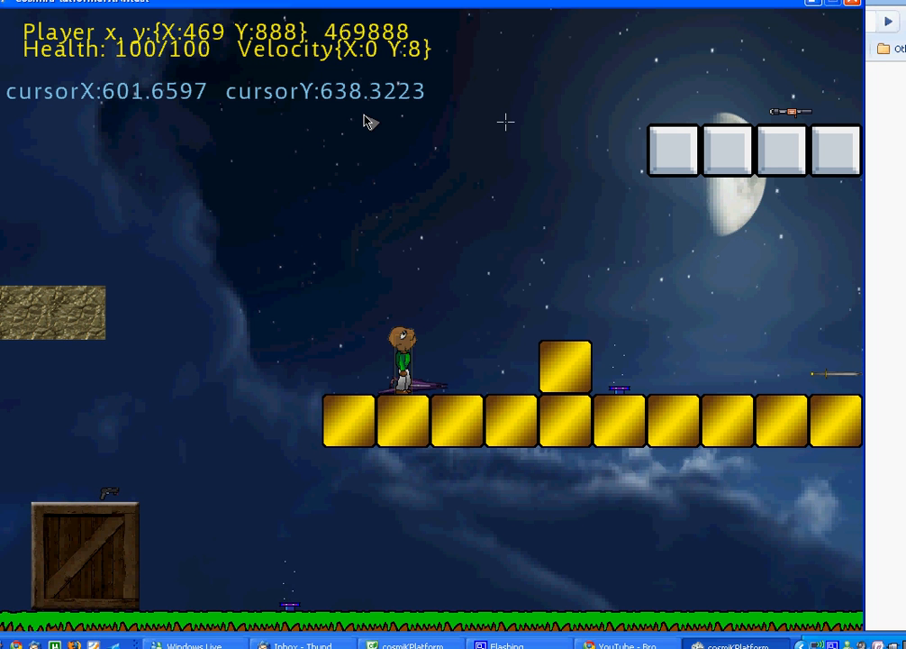
pyautogui.press('Left')
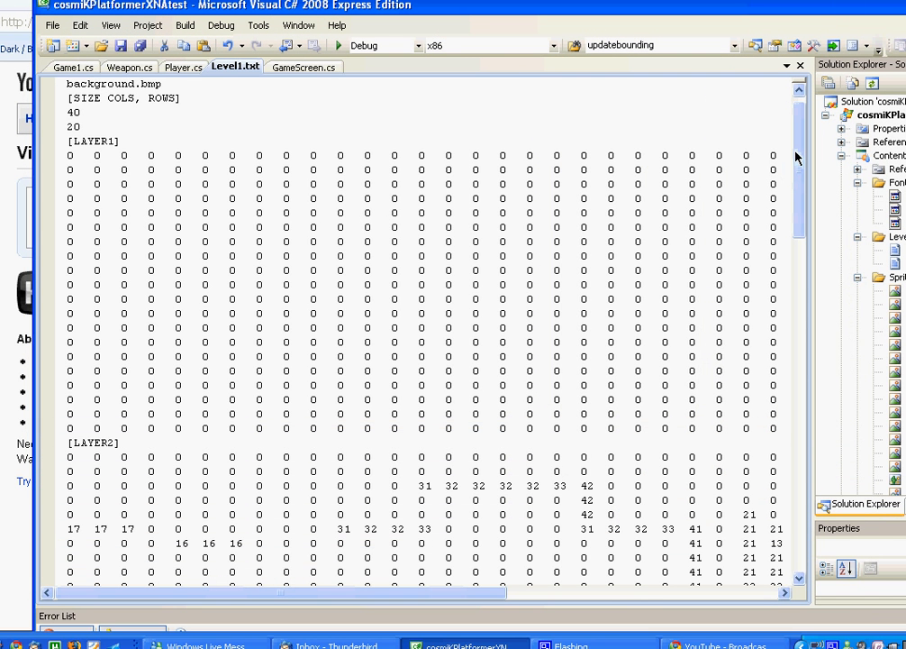
# Scroll Level1.txt down past LAYER2 and LAYER3 to the [ITEMS] section
pyautogui.scroll(-3)
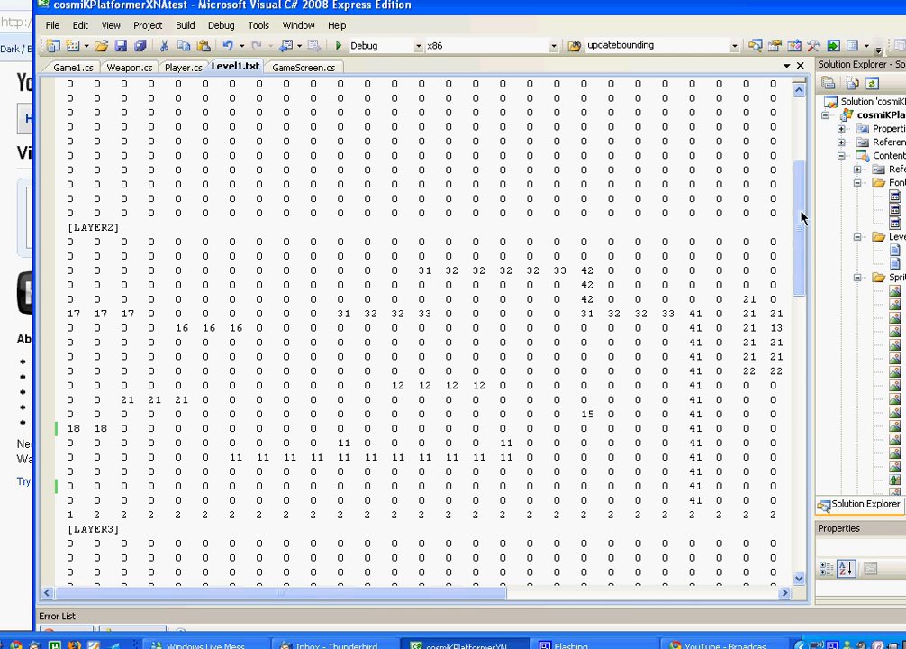
pyautogui.scroll(-3)
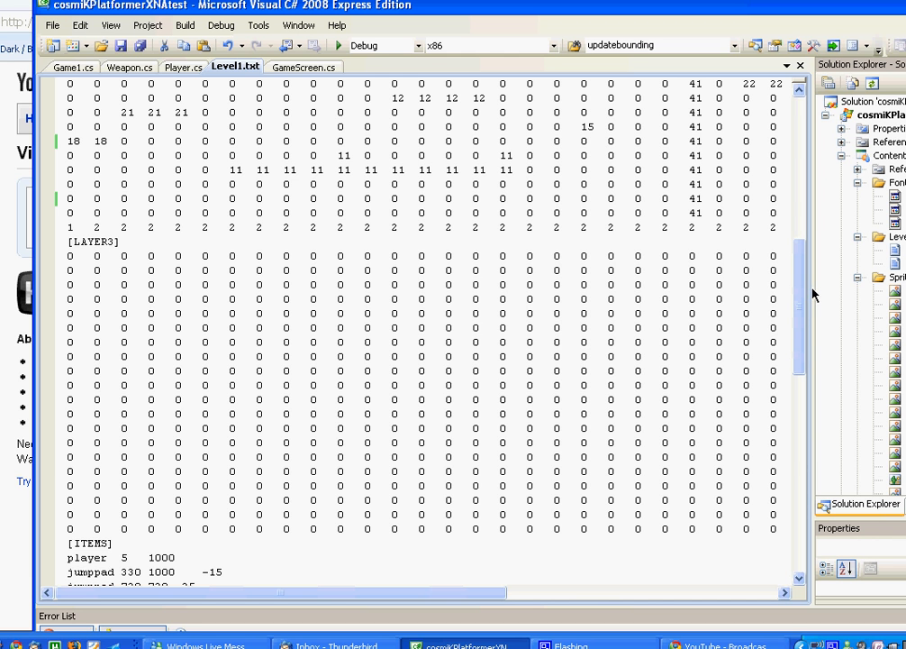
pyautogui.scroll(-3)
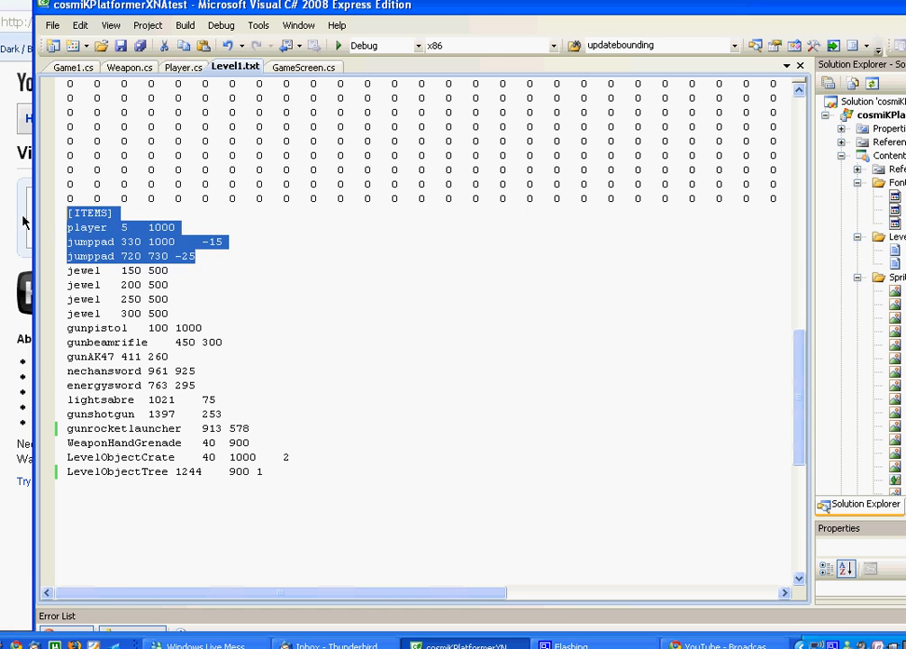
# Select the ITEMS list of player, jumppads, jewels and weapons, then bring up CamStudio
pyautogui.click(223, 242)
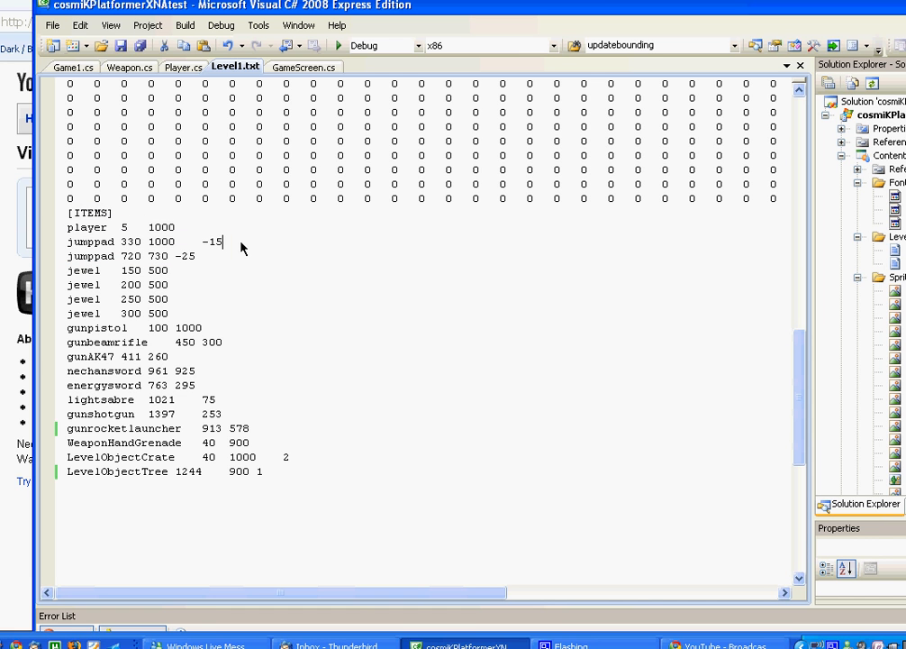
pyautogui.doubleClick(188, 256)
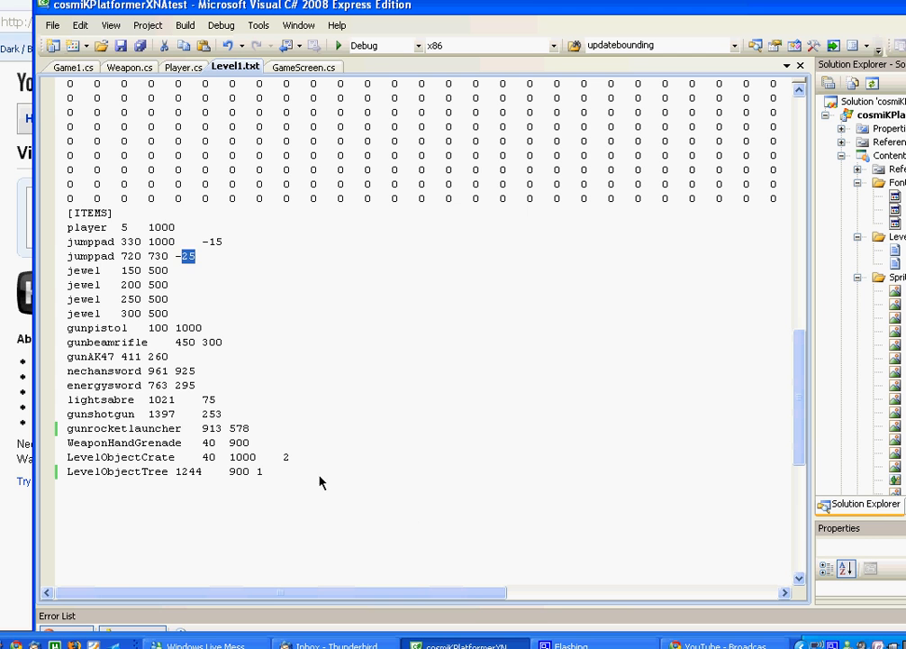
pyautogui.moveTo(180, 256); pyautogui.dragTo(263, 471)
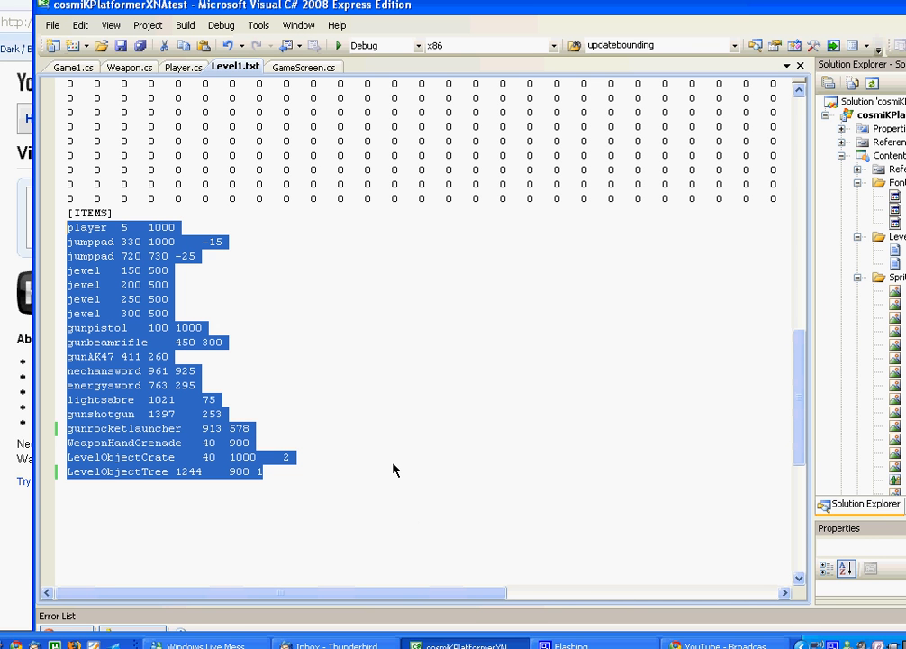
pyautogui.click(627, 642)
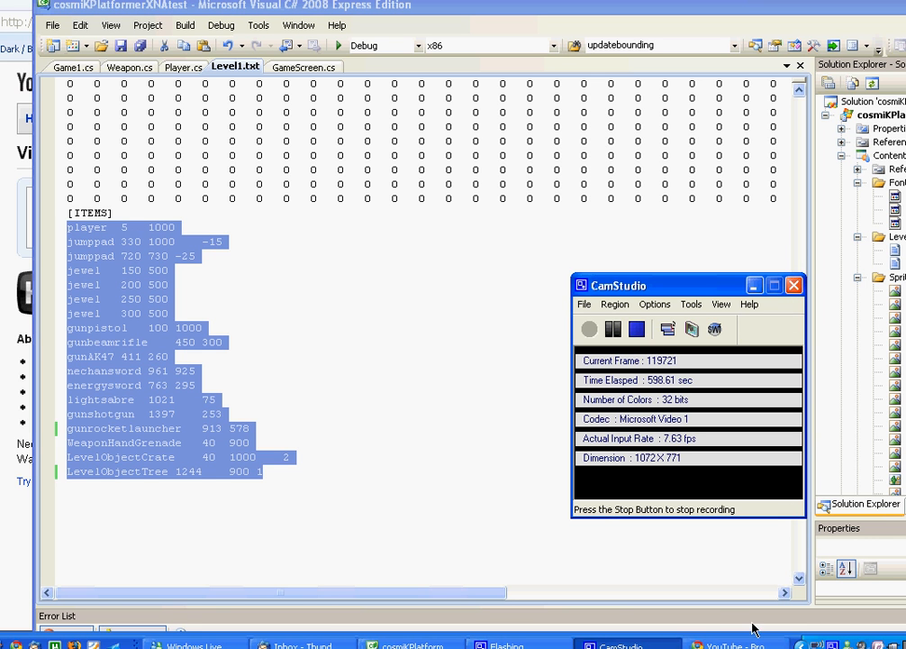